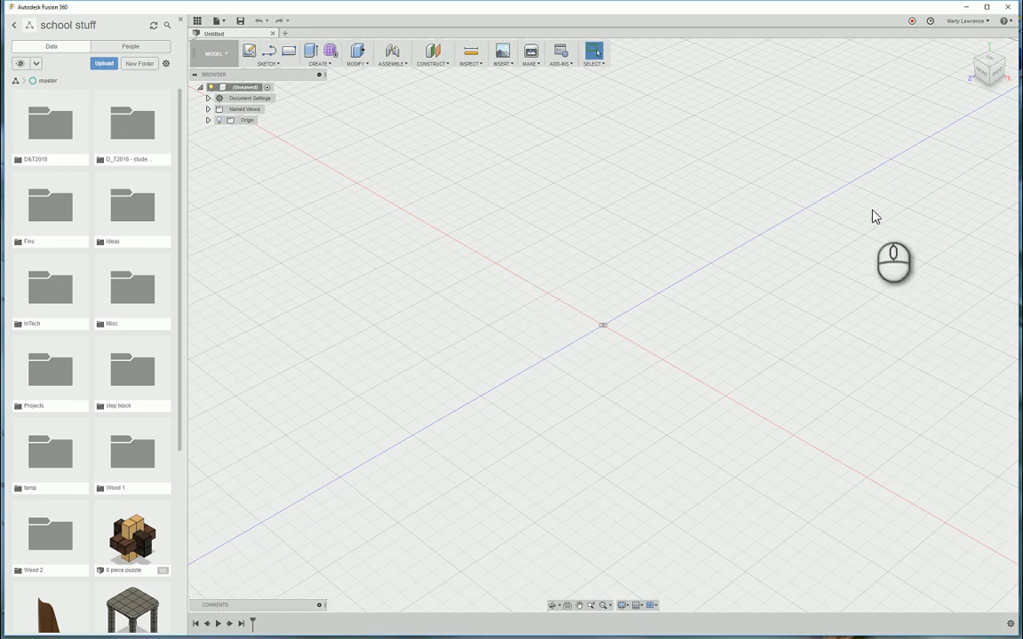
pyautogui.moveTo(568, 593)
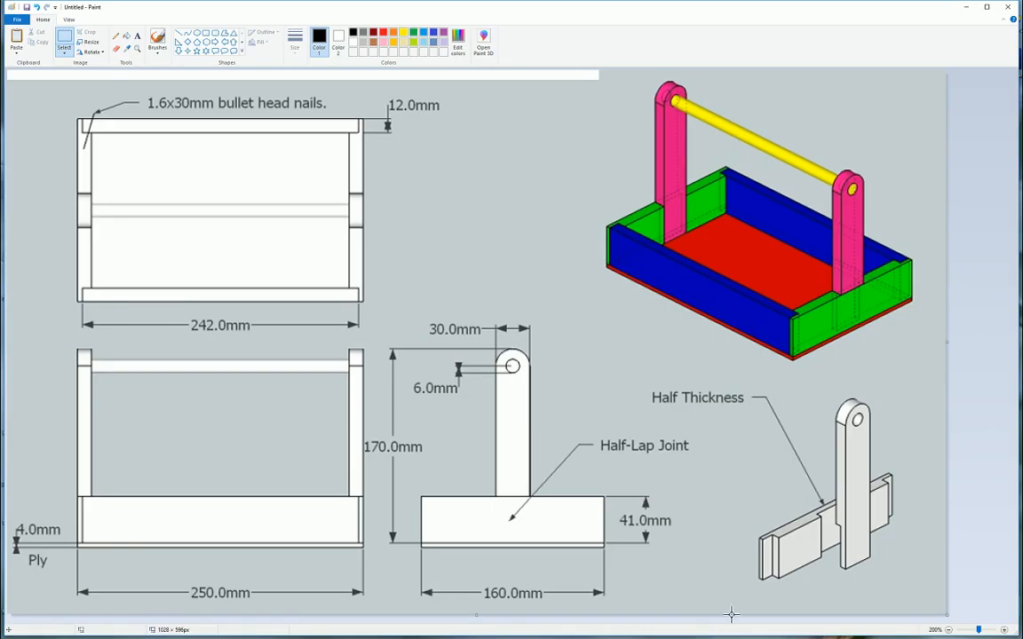
pyautogui.moveTo(98, 116)
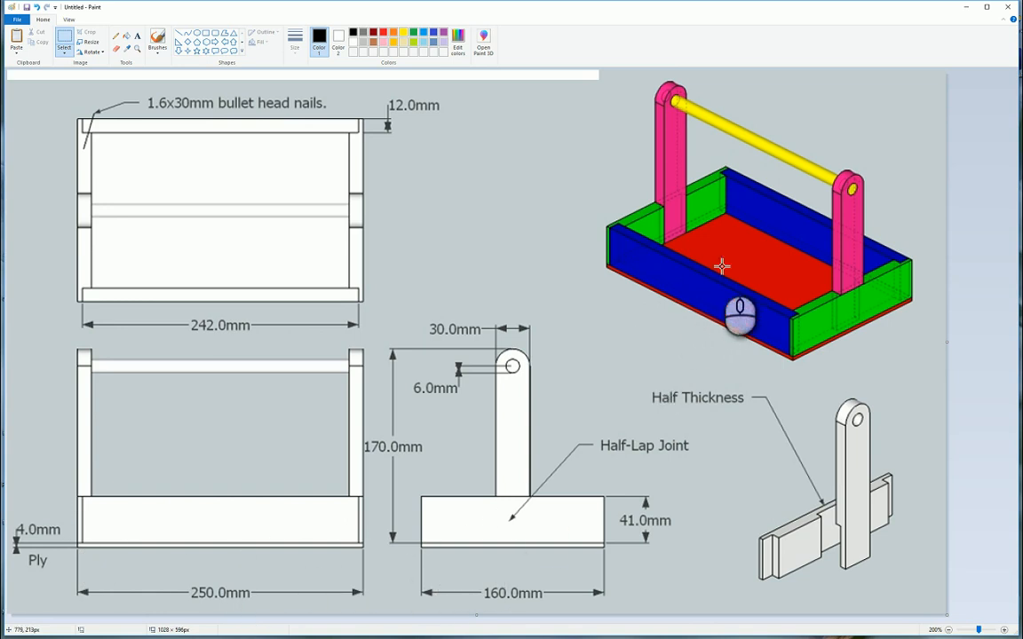
pyautogui.moveTo(735, 240)
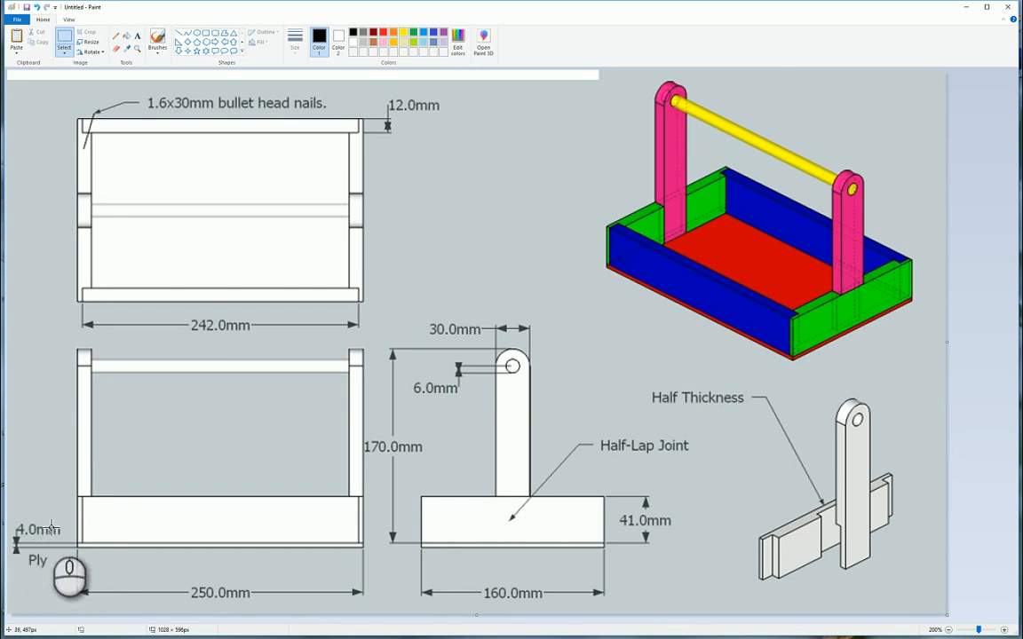
pyautogui.moveTo(194, 582)
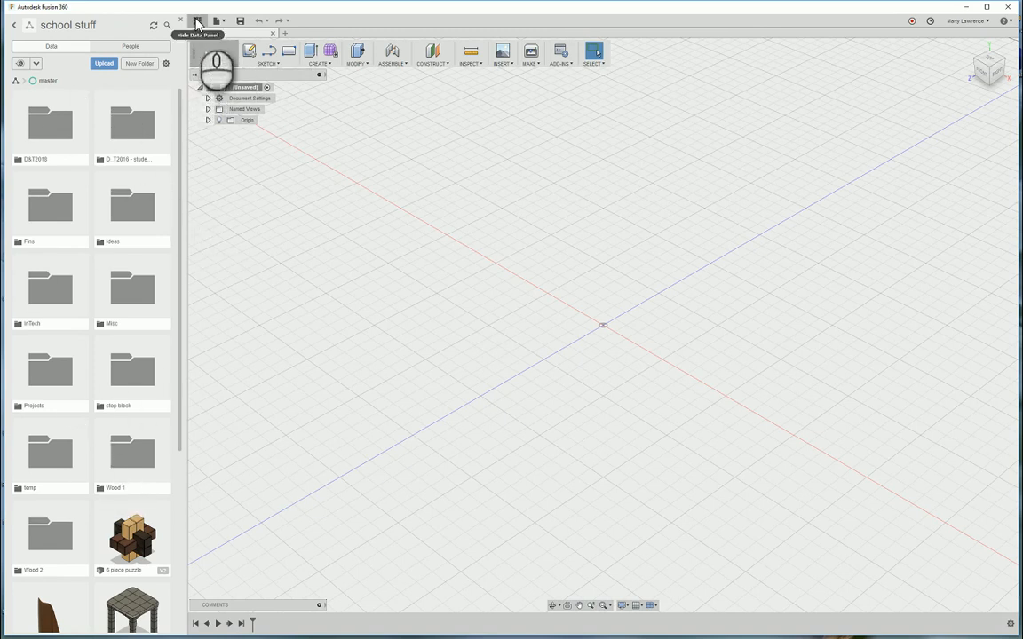
# Toggle the Data Panel off, on, and off again to clear the workspace.
pyautogui.click(196, 21)
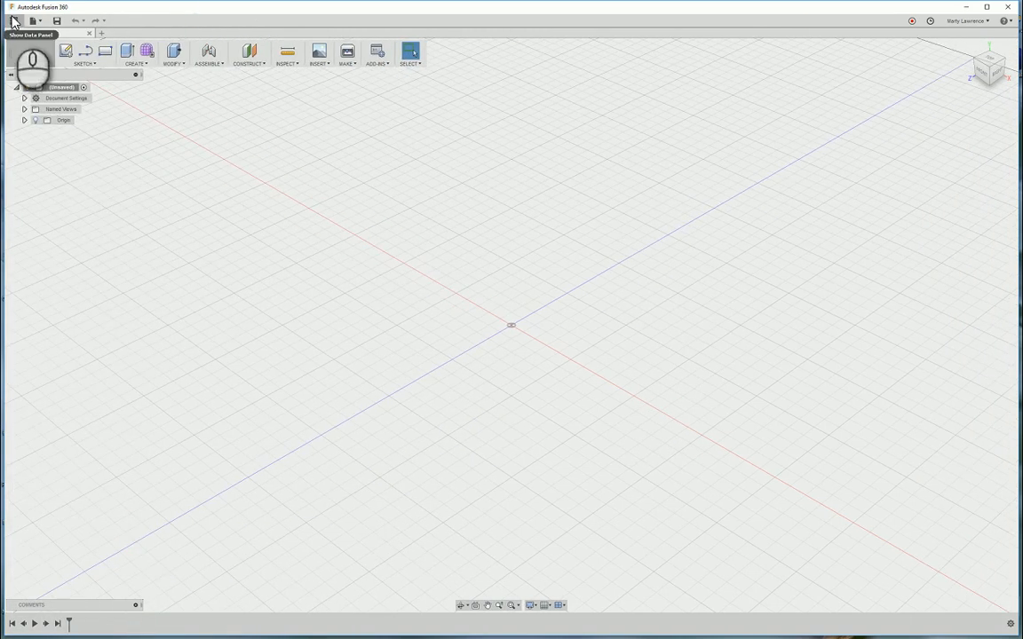
pyautogui.click(20, 21)
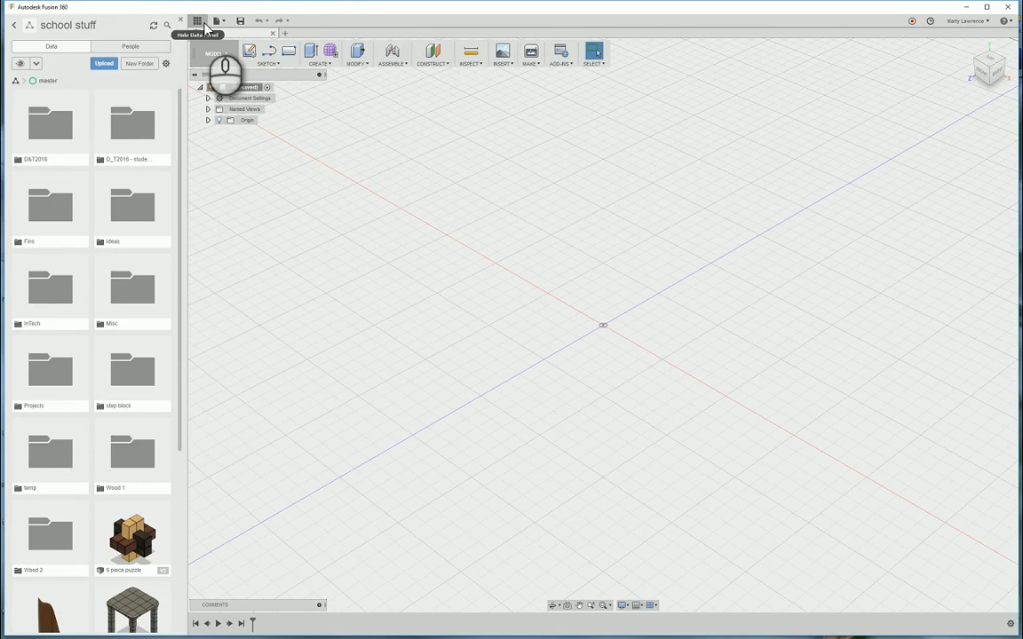
pyautogui.click(197, 20)
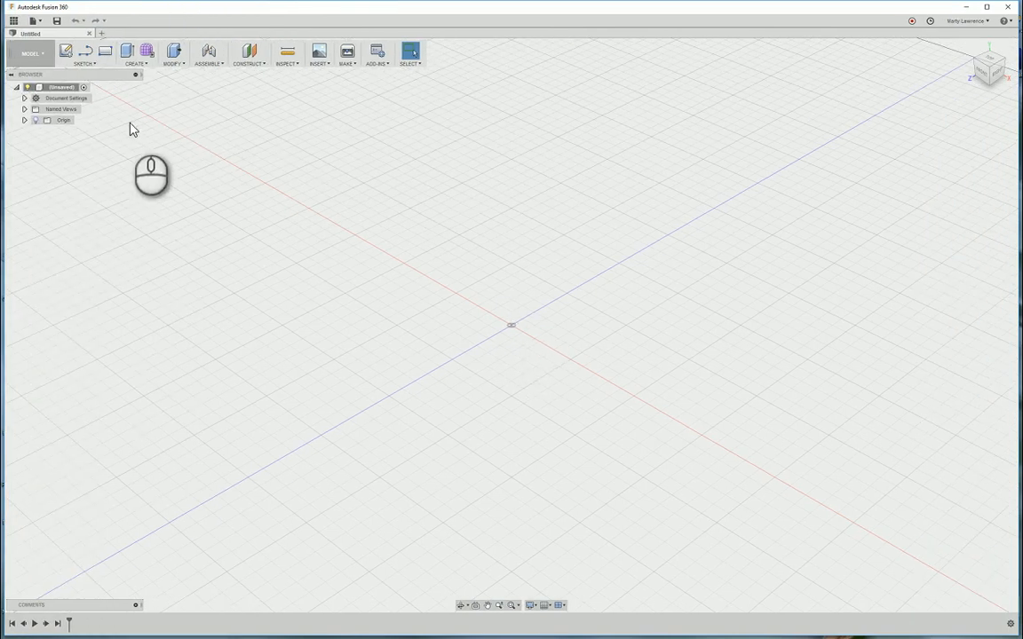
pyautogui.moveTo(66, 51)
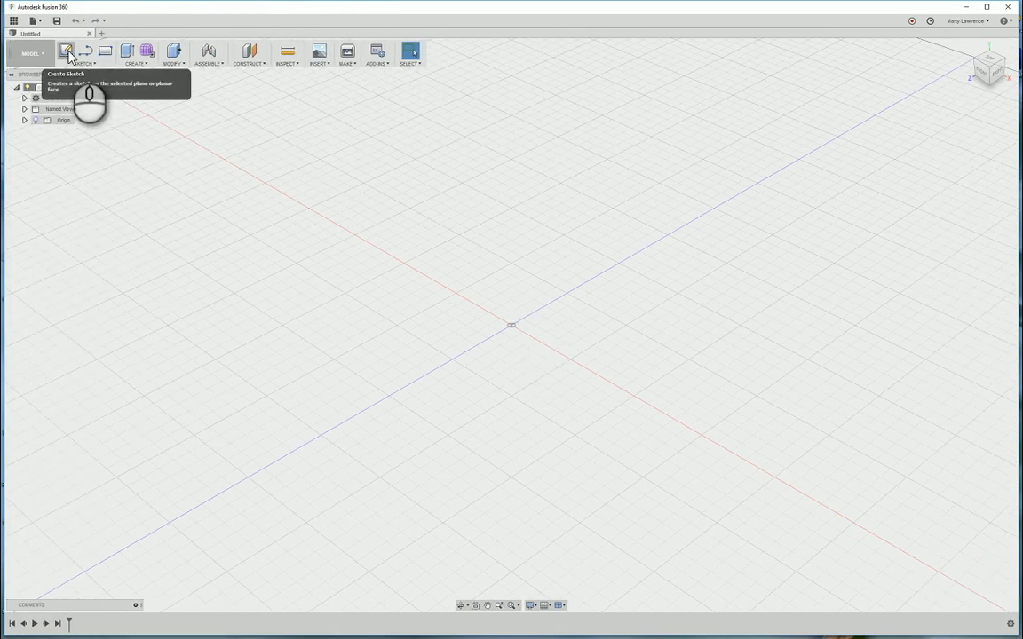
# Create a sketch on the XZ ground origin plane.
pyautogui.click(66, 51)
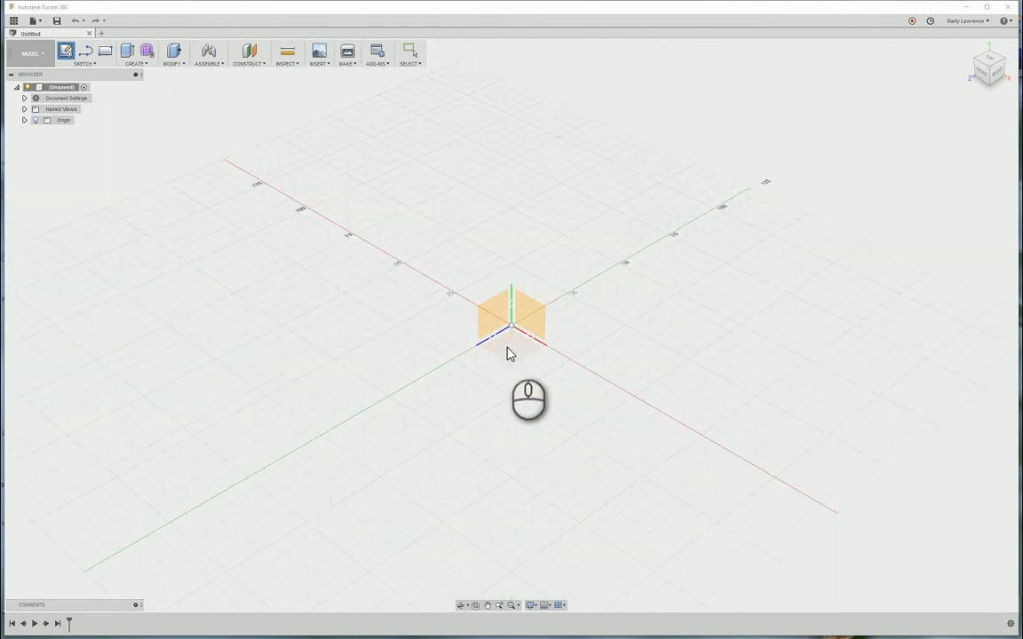
pyautogui.moveTo(515, 357)
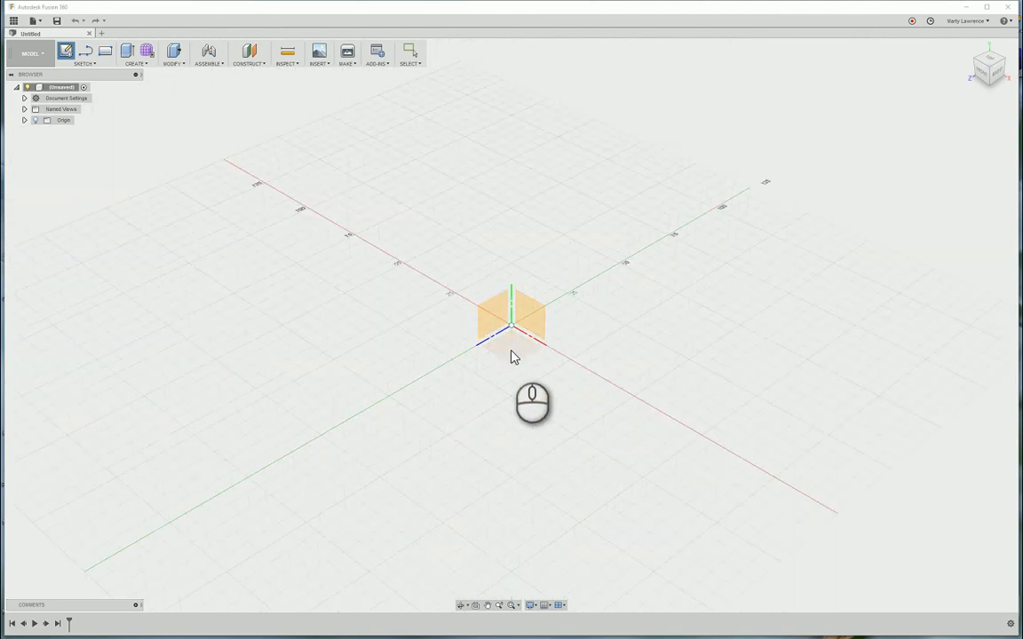
pyautogui.click(512, 320)
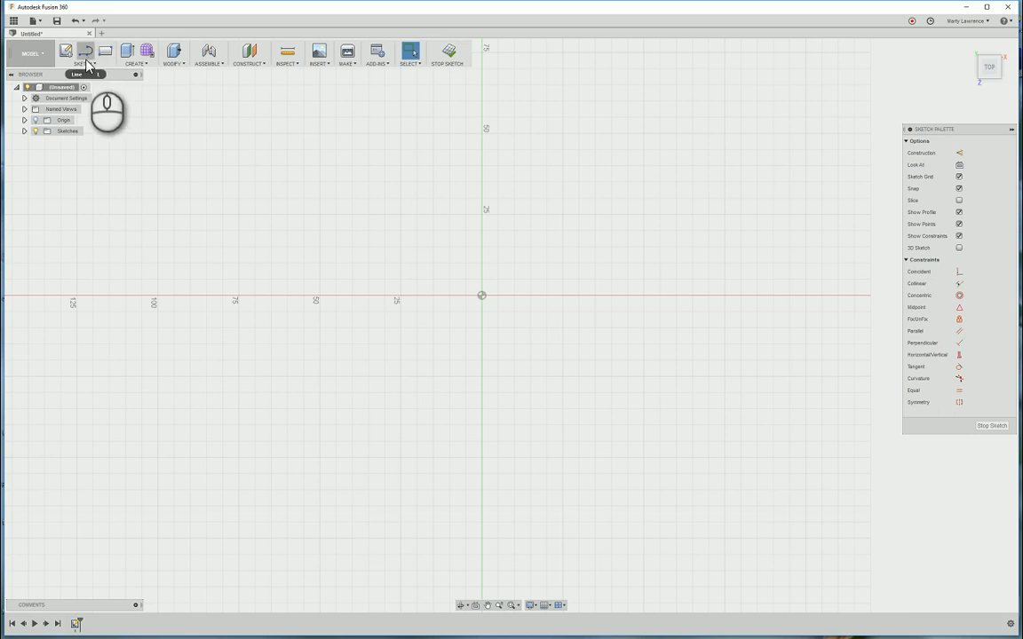
# Draw a 2-point rectangle dimensioned 250 by 160 mm, then deselect it.
pyautogui.click(80, 63)
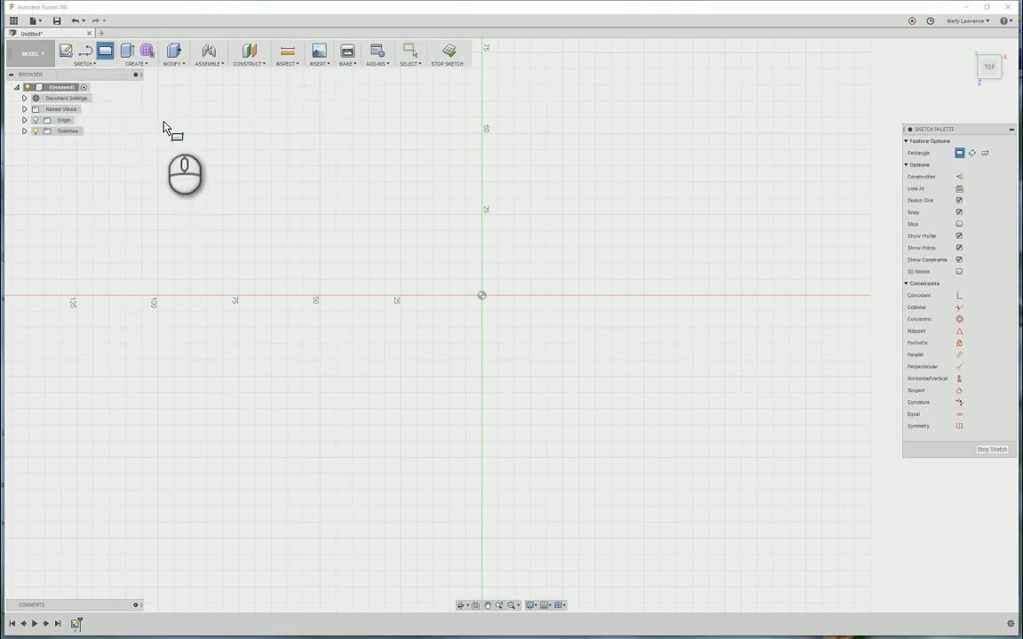
pyautogui.moveTo(173, 135); pyautogui.dragTo(293, 226)
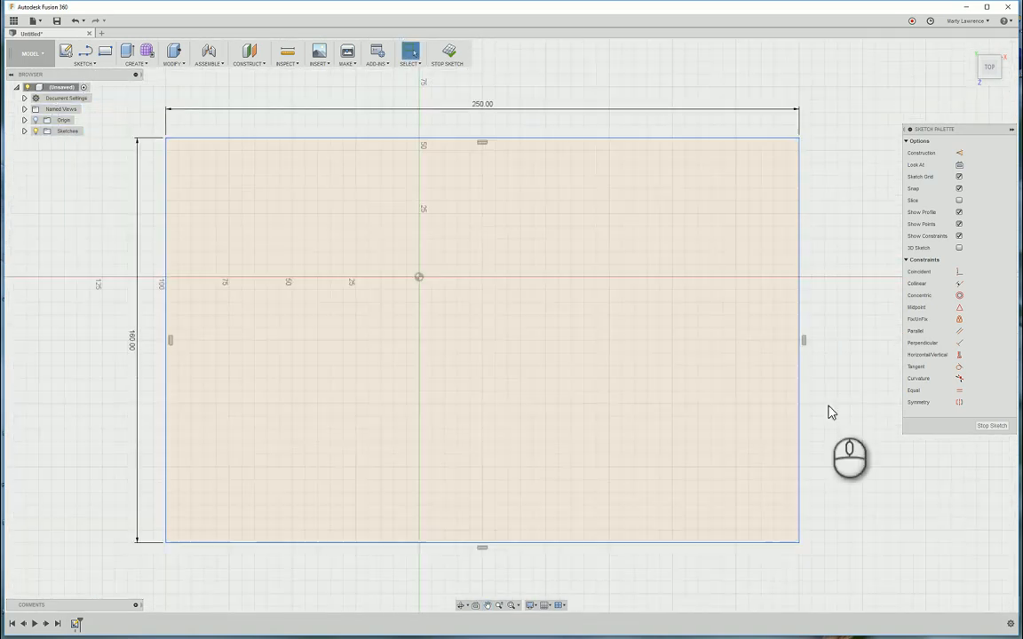
pyautogui.click(551, 192)
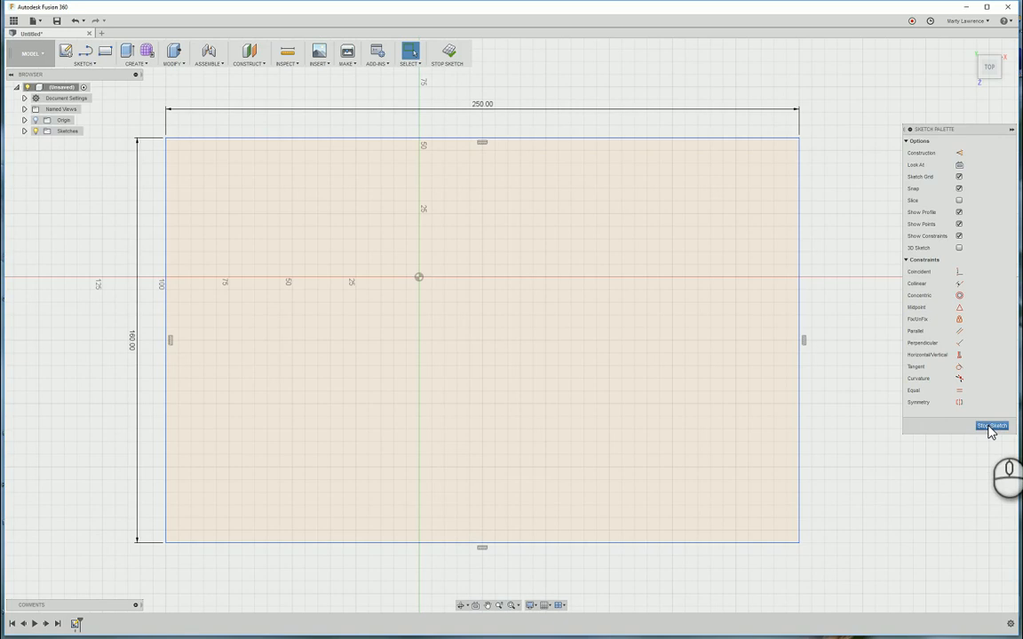
# Stop the sketch and start Extrude from the Create menu.
pyautogui.click(992, 426)
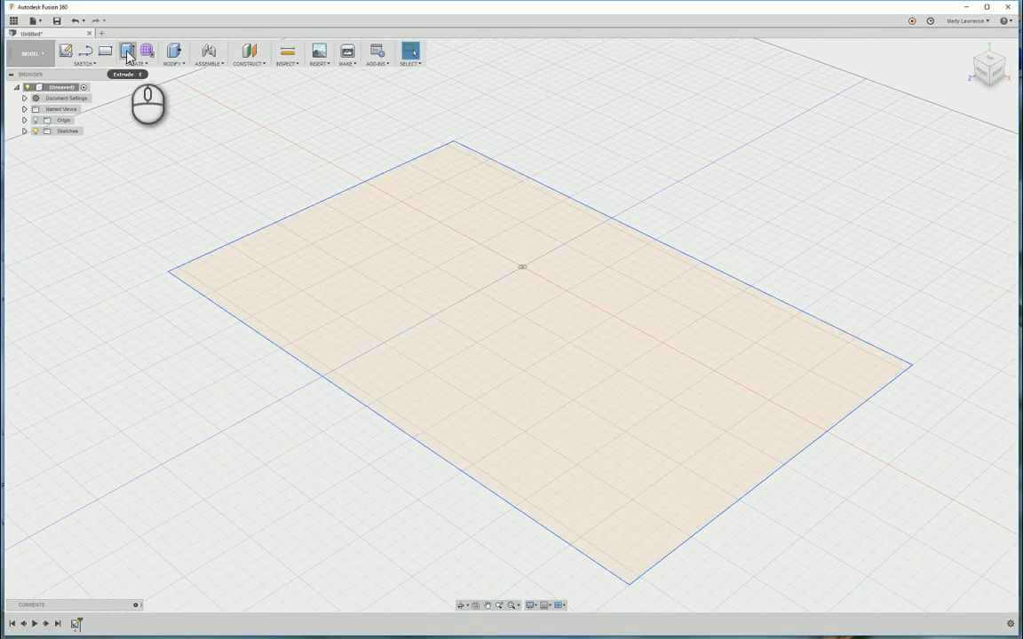
pyautogui.moveTo(128, 51)
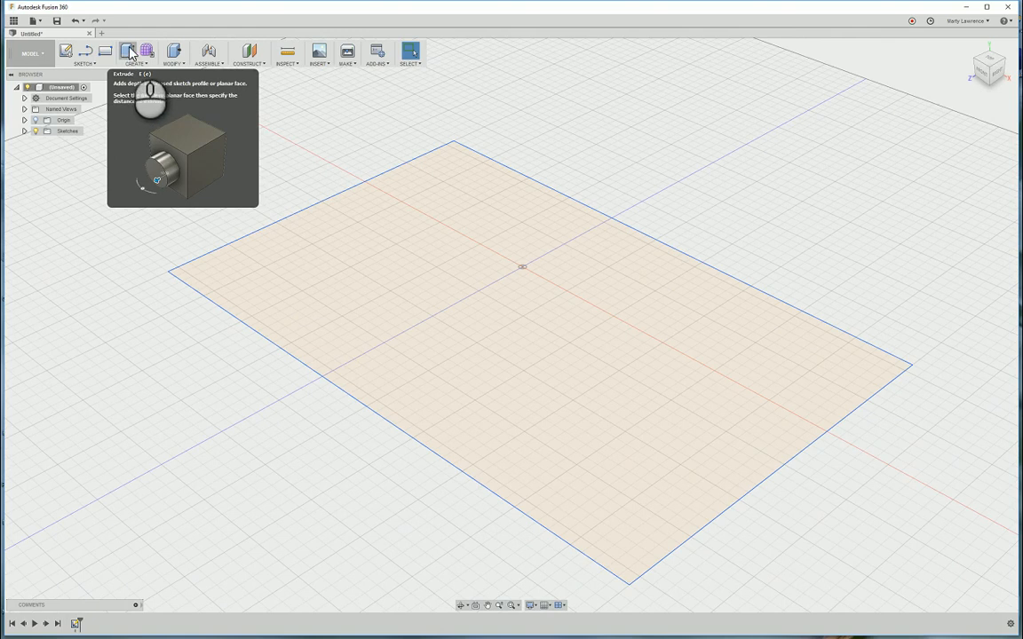
pyautogui.click(135, 55)
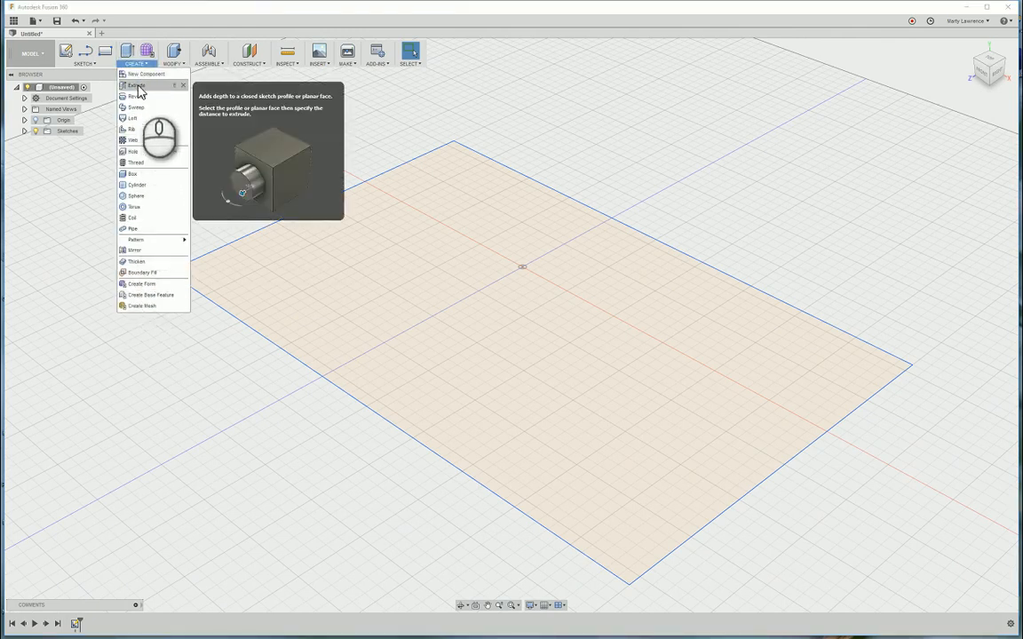
pyautogui.moveTo(165, 85)
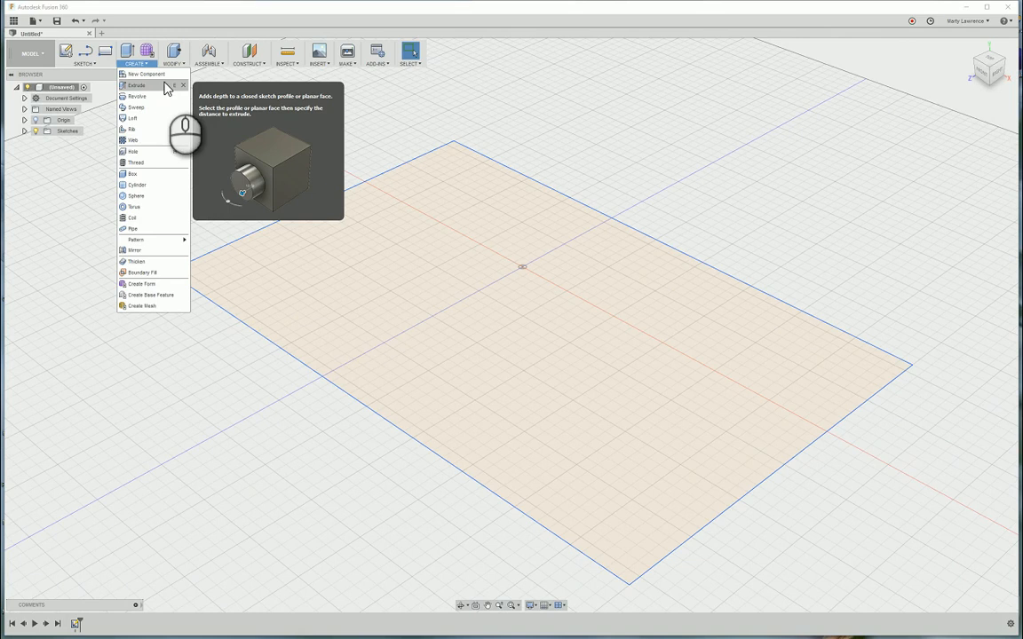
pyautogui.moveTo(180, 91)
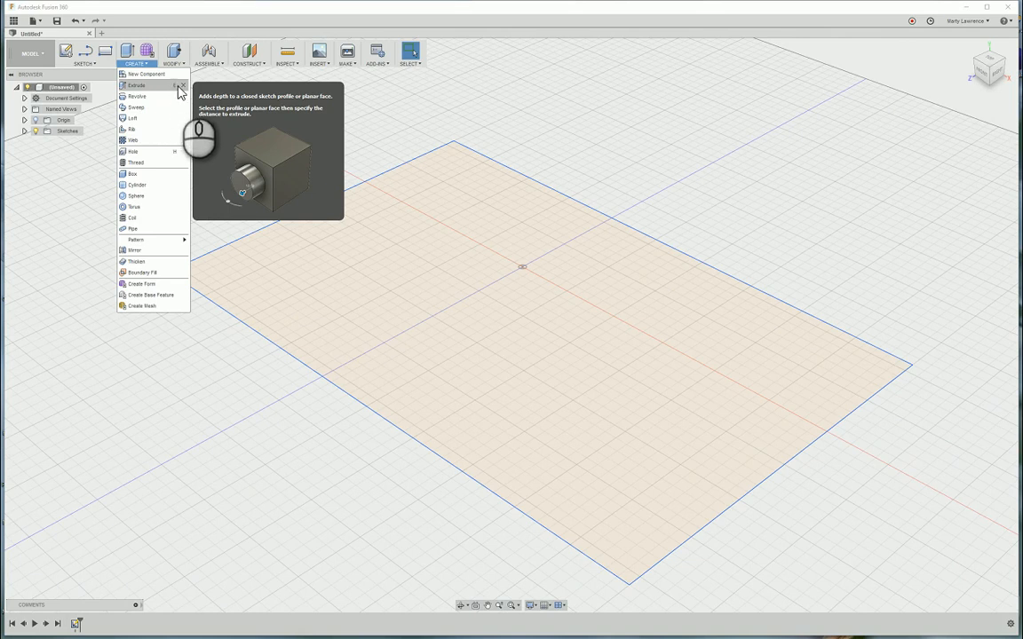
pyautogui.moveTo(136, 57)
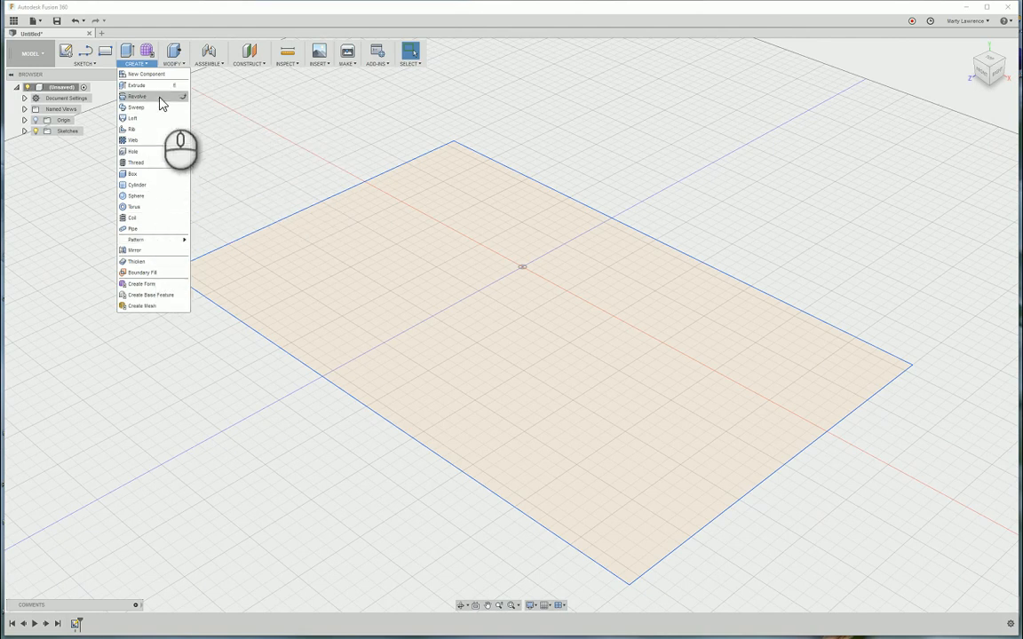
pyautogui.moveTo(135, 107)
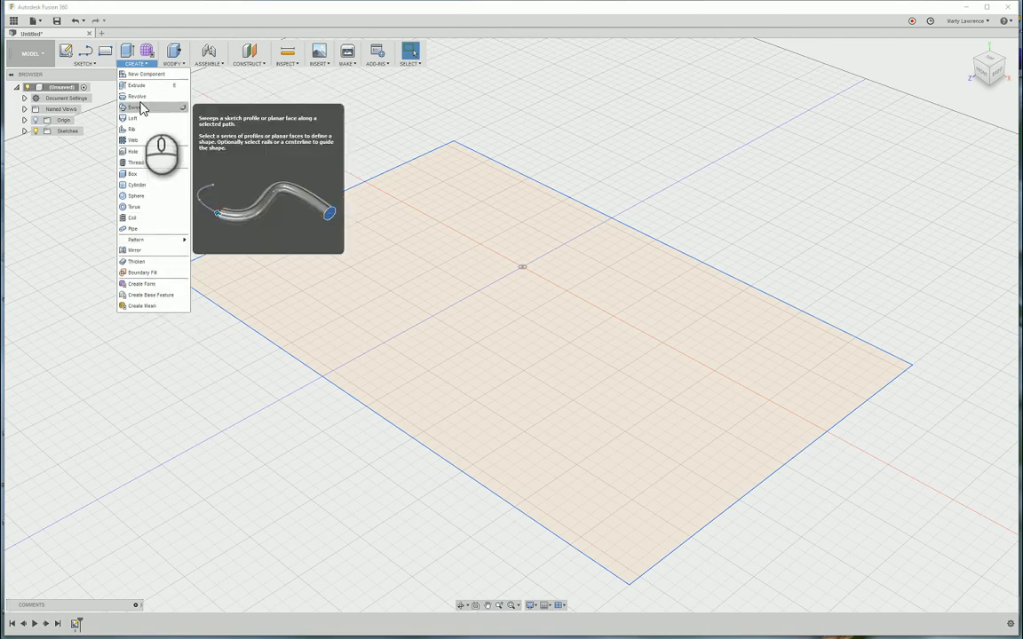
pyautogui.moveTo(149, 101)
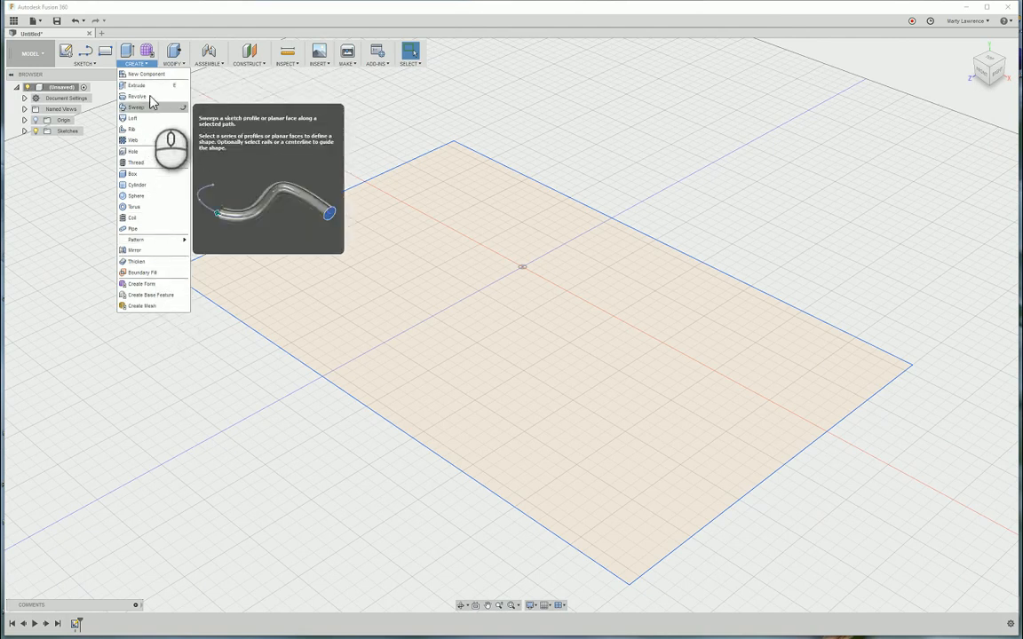
pyautogui.click(135, 73)
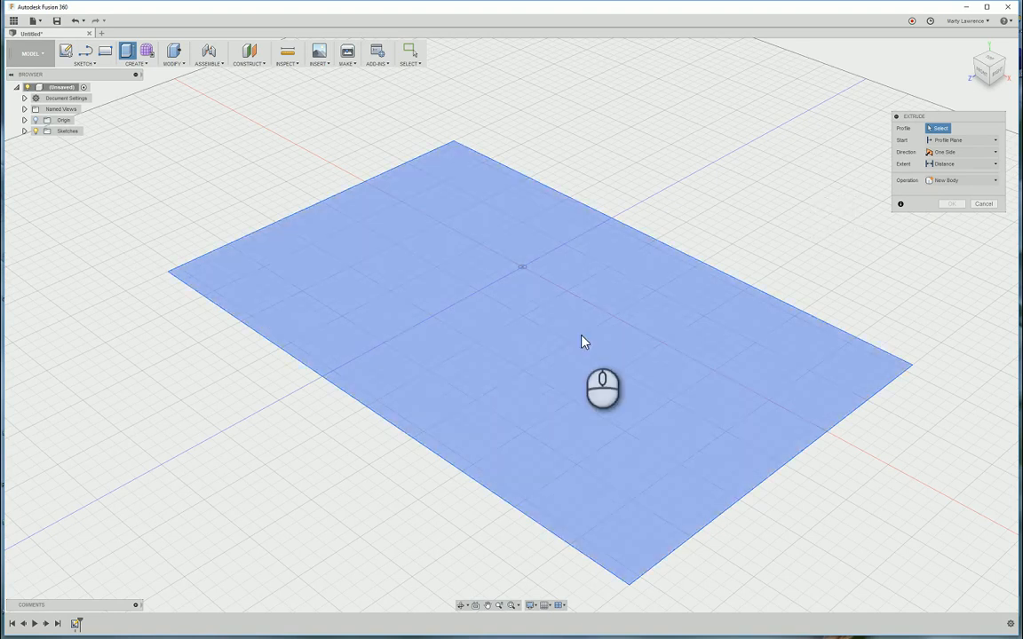
pyautogui.moveTo(553, 320)
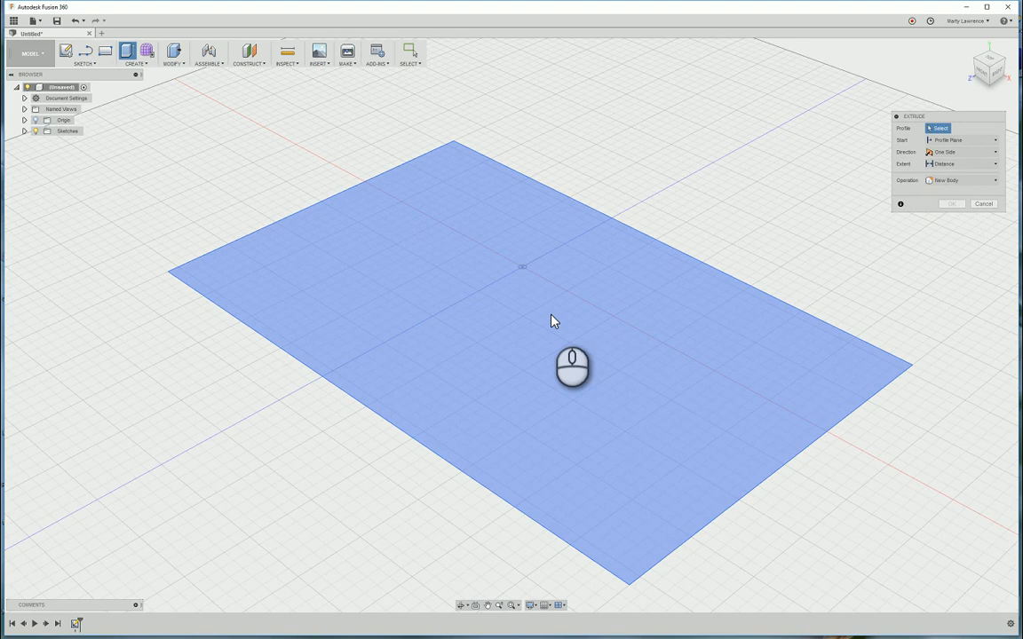
# Extrude the rectangle profile upward 12 mm into a solid body.
pyautogui.click(522, 302)
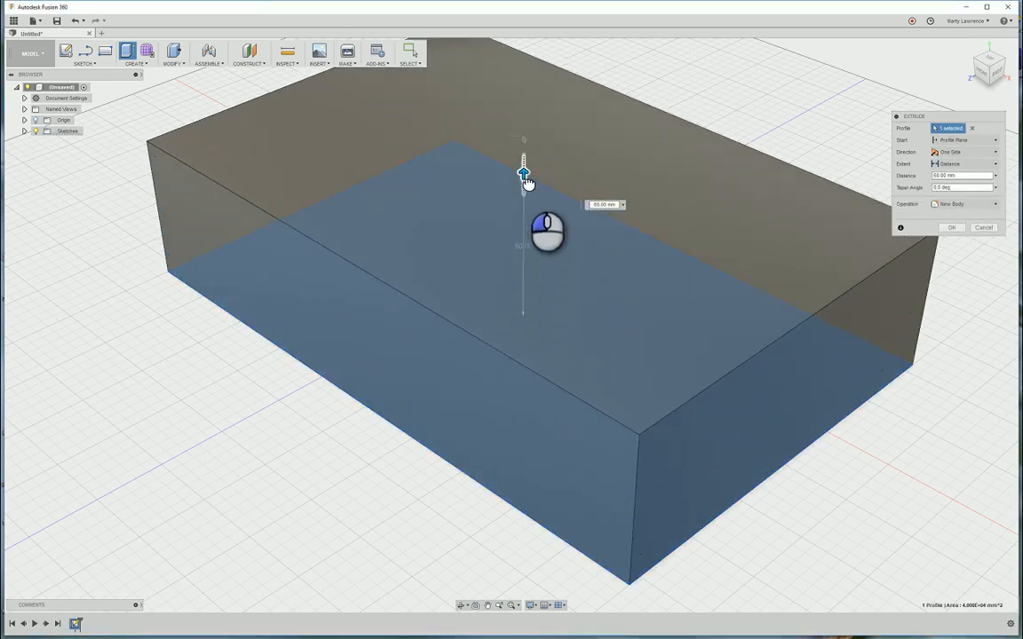
pyautogui.moveTo(523, 173); pyautogui.dragTo(524, 232)
pyautogui.write('12')
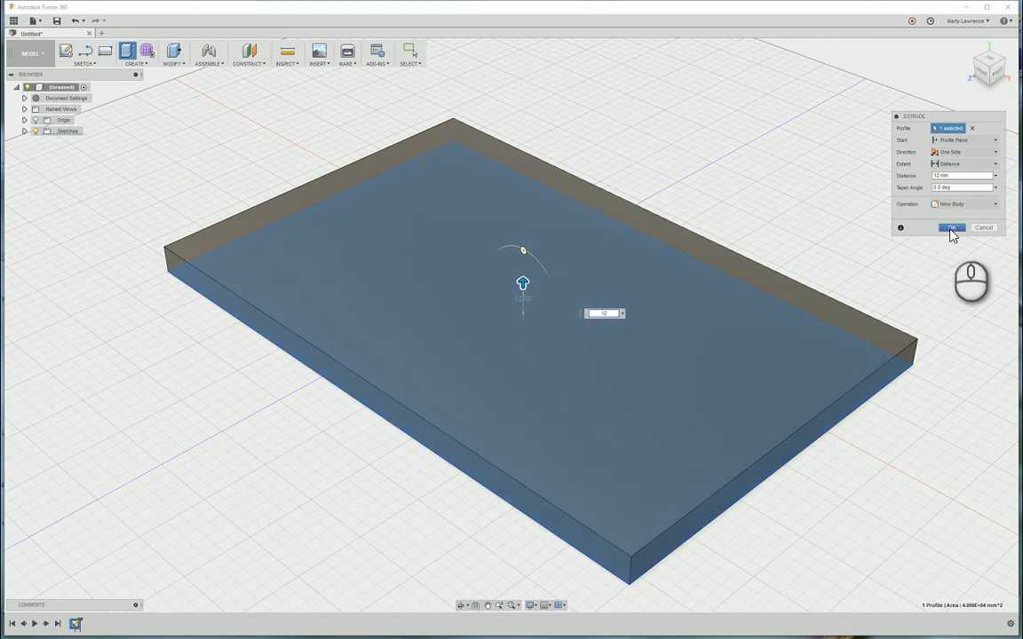
pyautogui.click(950, 228)
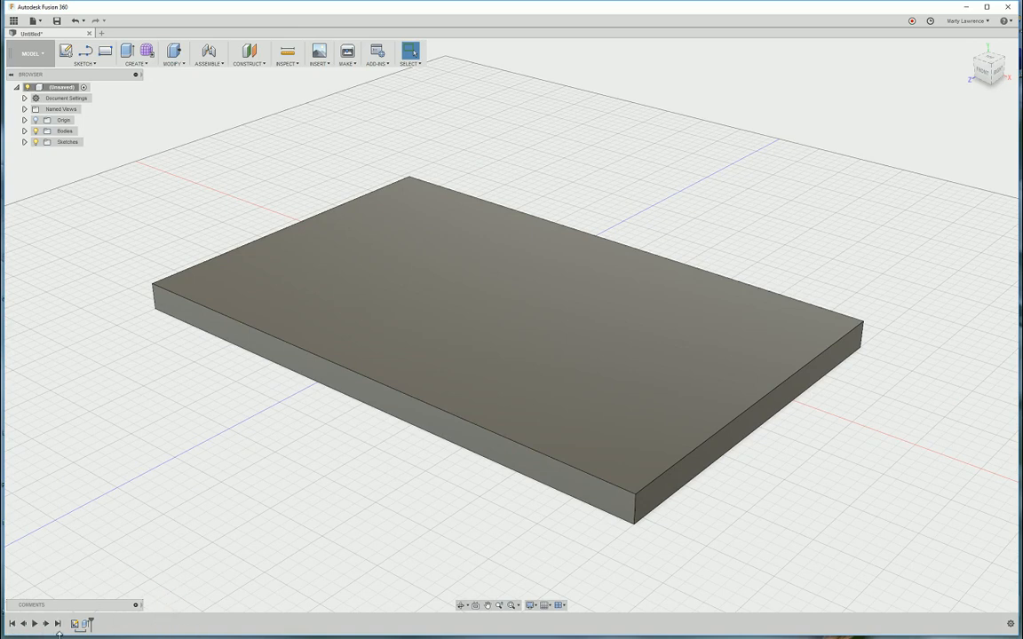
# Edit Extrude1 from the timeline, setting its distance to 4 mm.
pyautogui.click(76, 624)
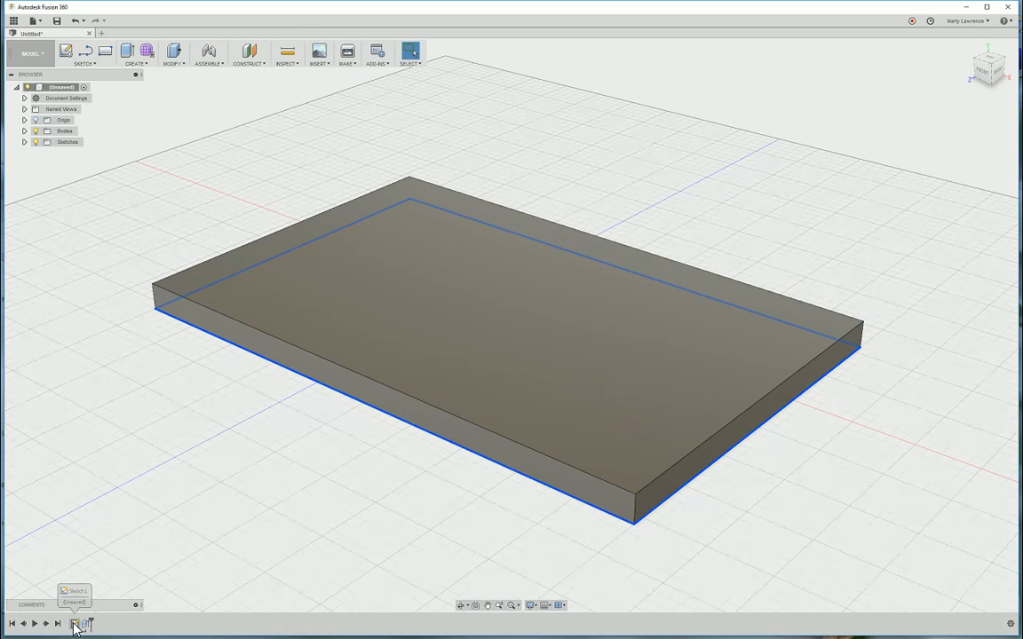
pyautogui.click(87, 624)
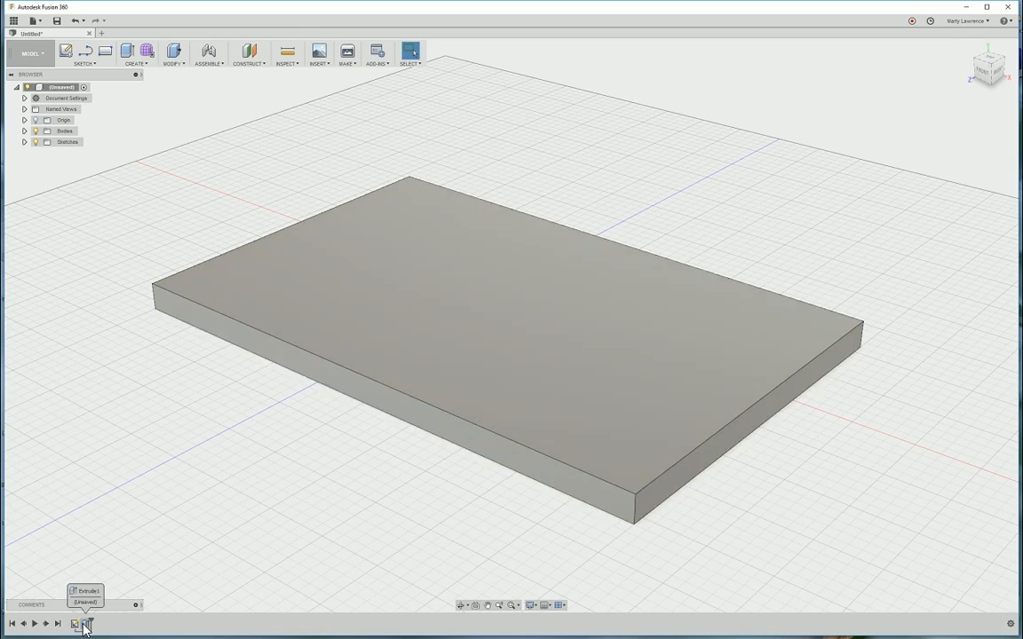
pyautogui.doubleClick(85, 624)
pyautogui.write('4')
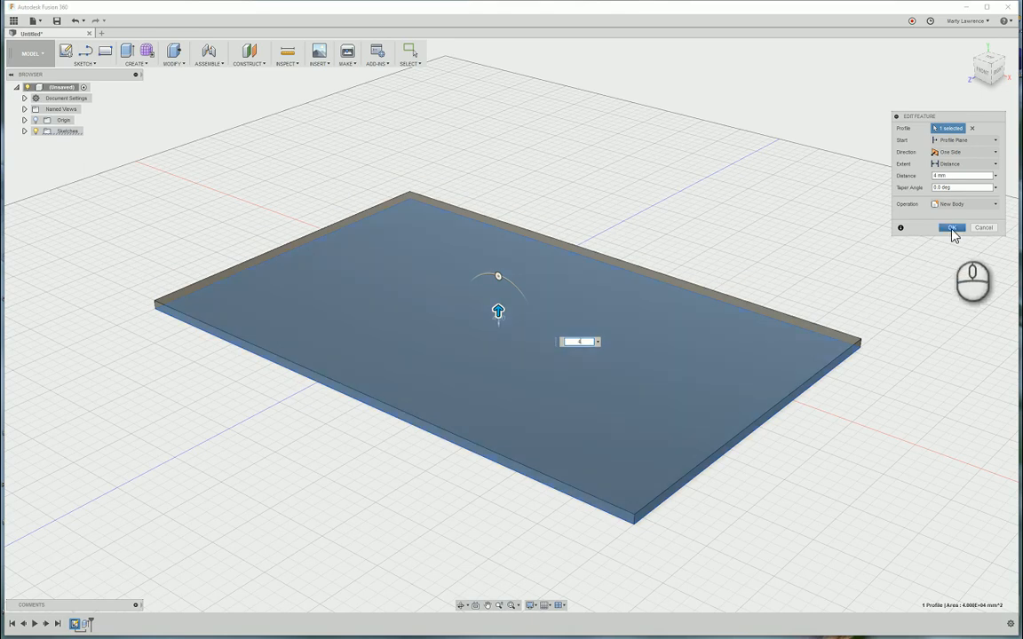
pyautogui.click(950, 227)
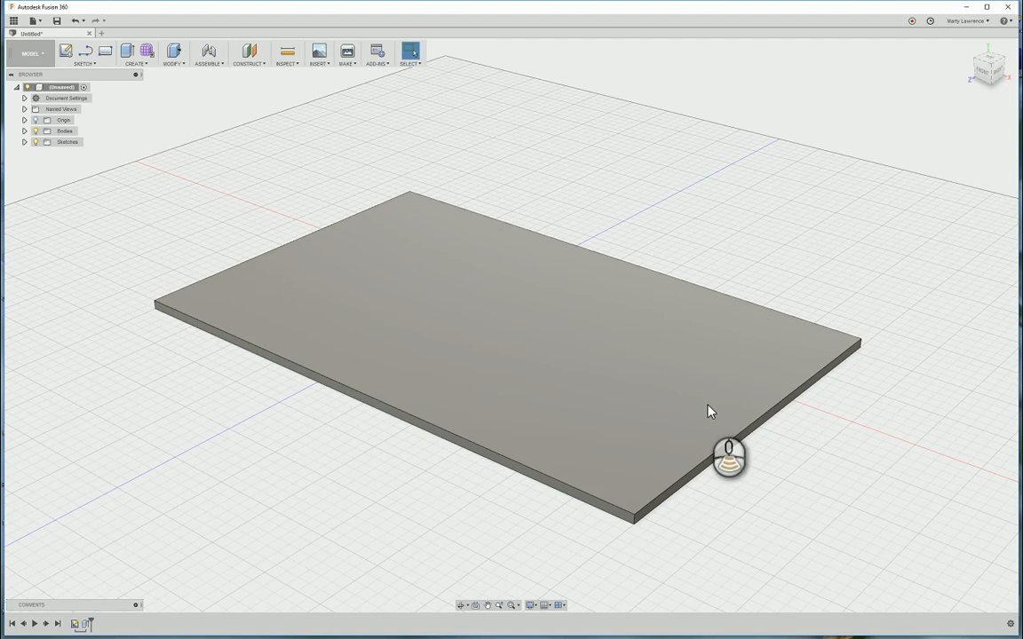